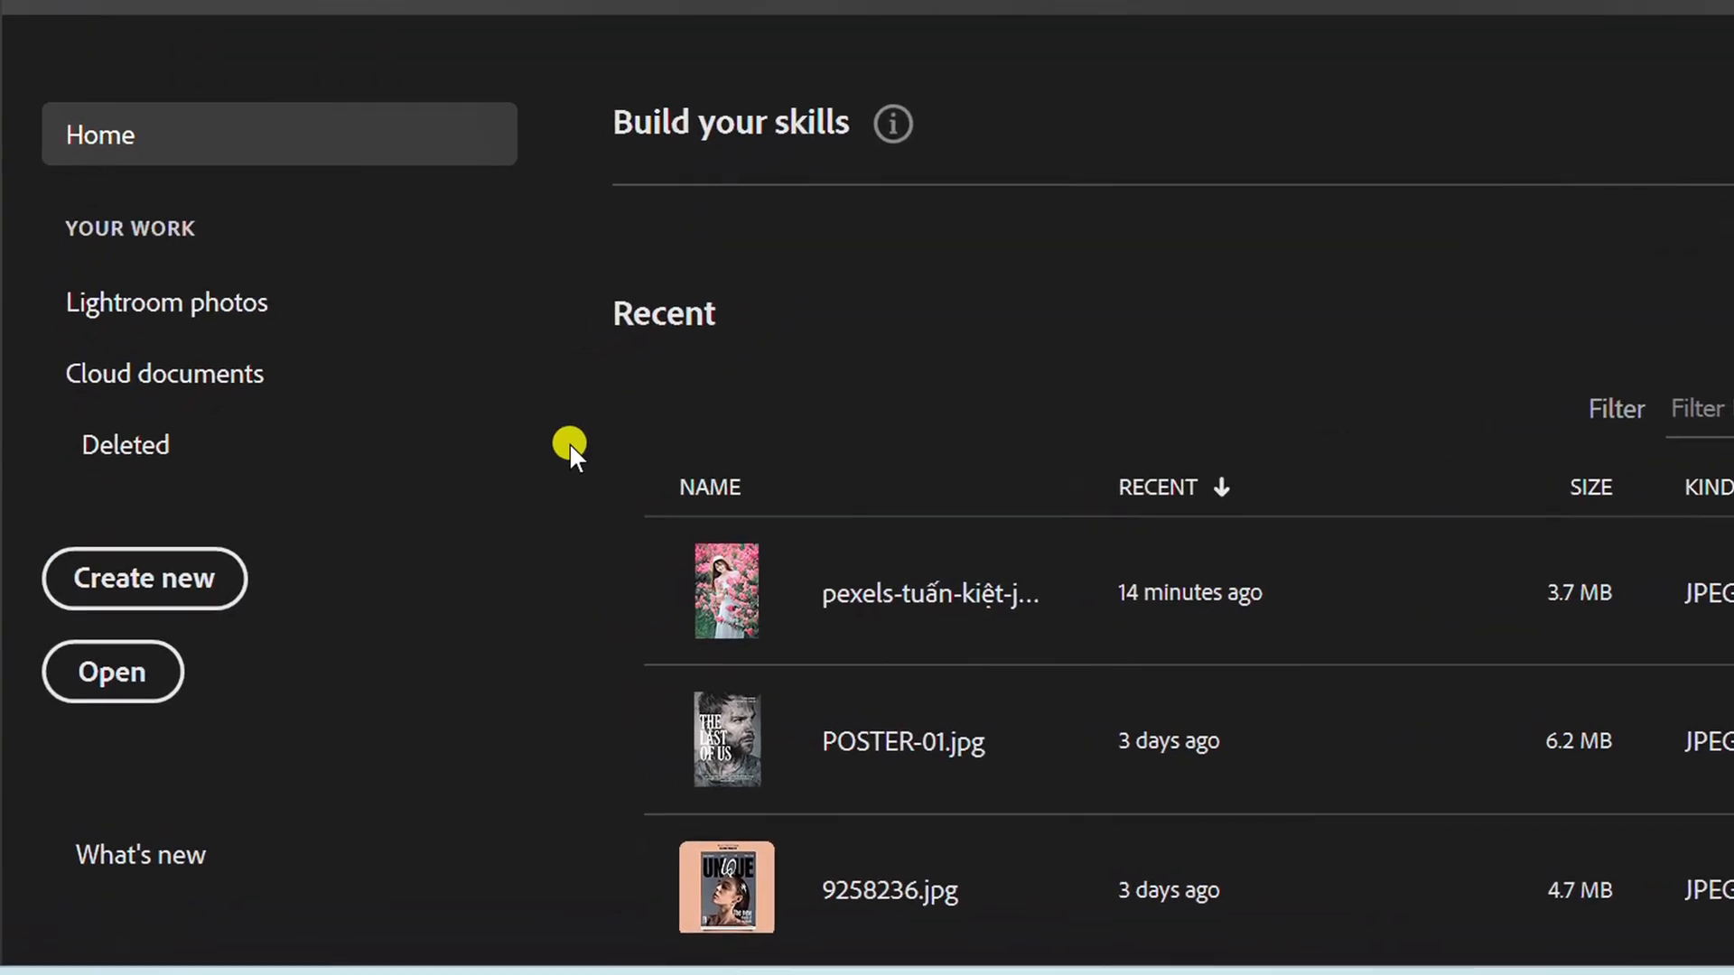
# Open the 3x4 portrait photo from the vignette photo folder via the Home screen.
pyautogui.click(112, 671)
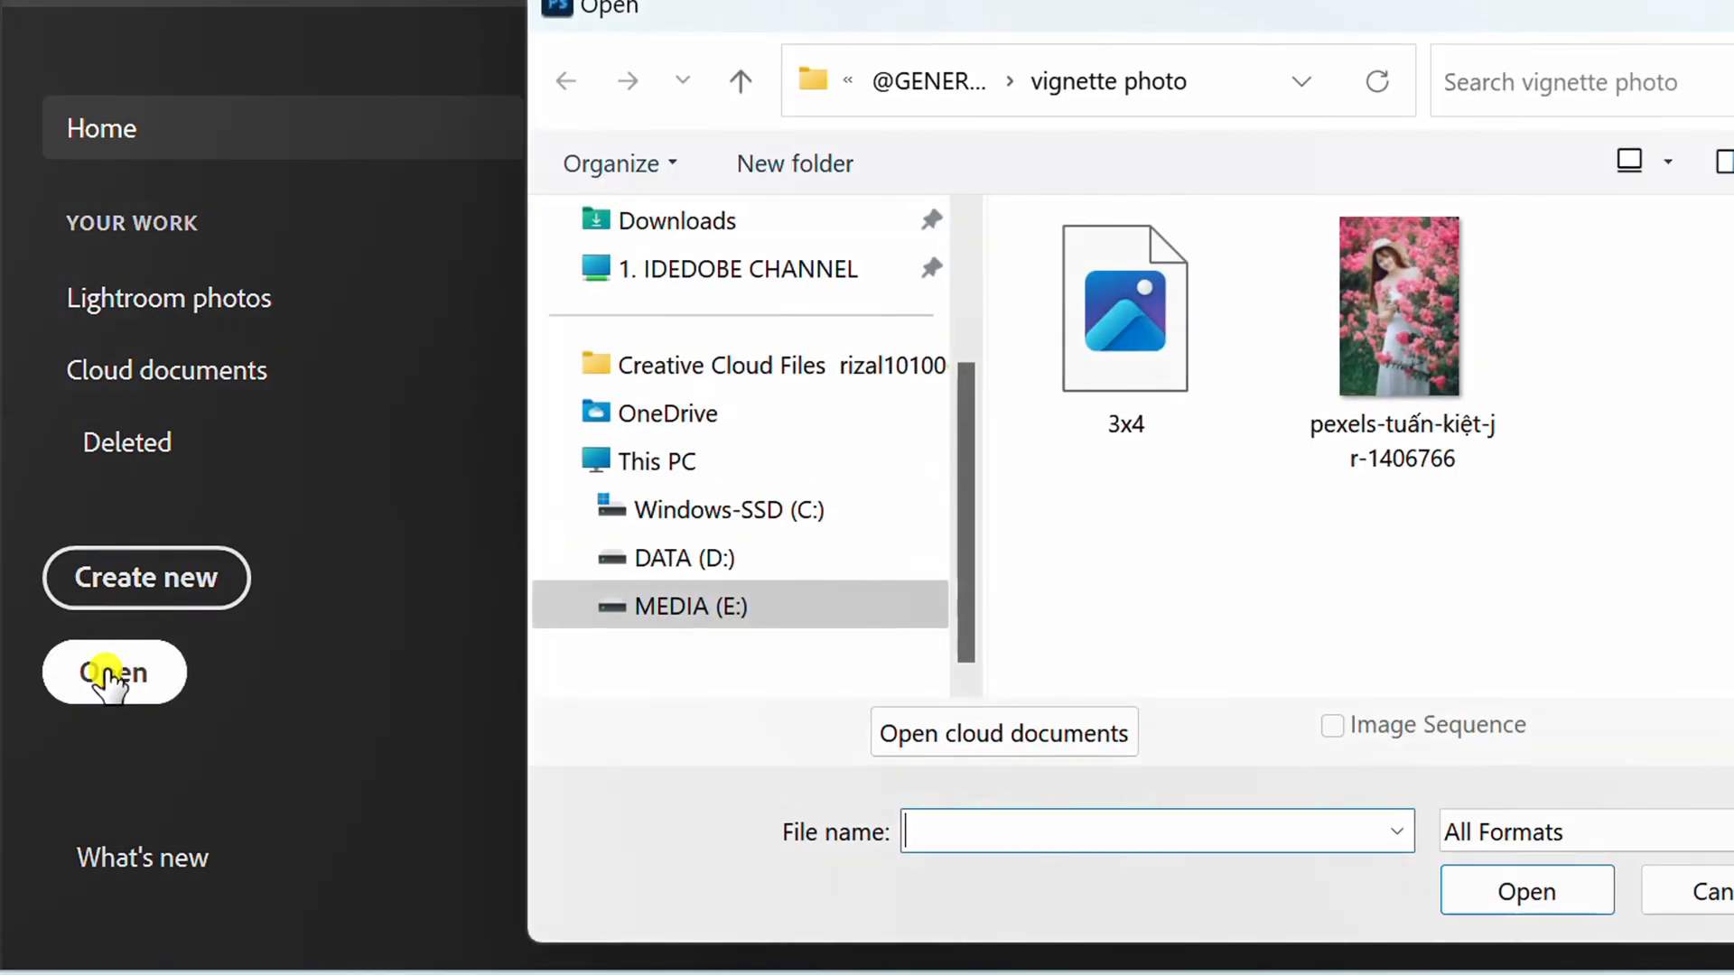
pyautogui.click(1126, 307)
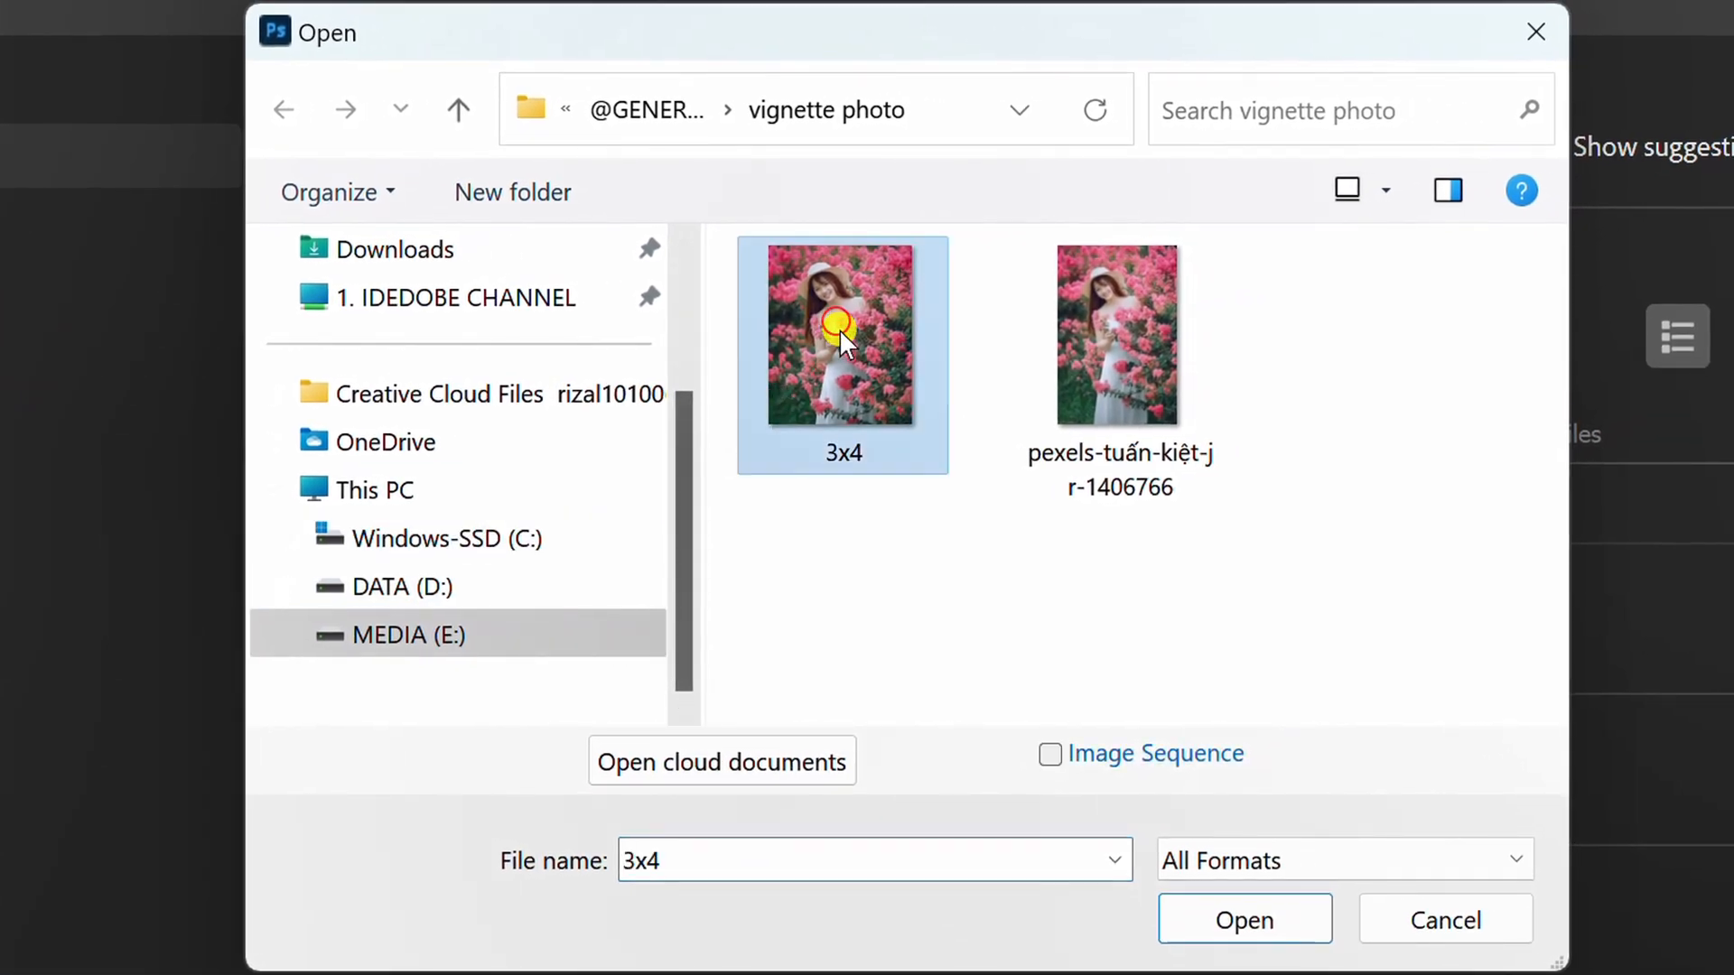
pyautogui.click(1242, 920)
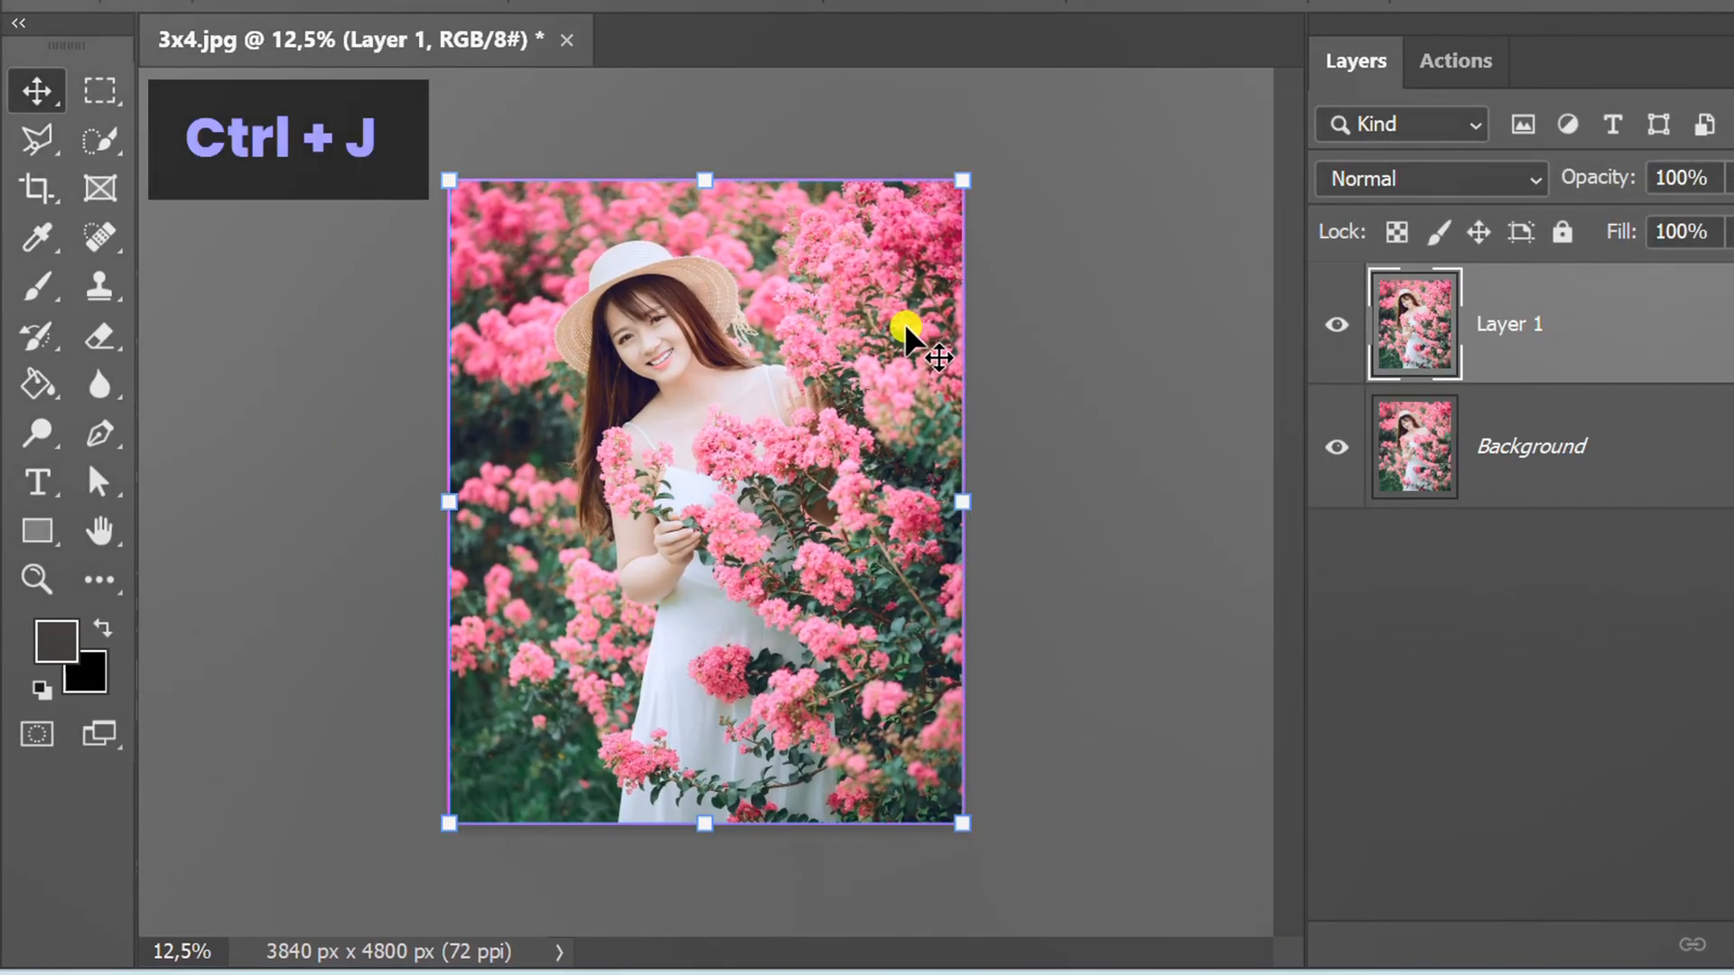
# Duplicate the background with Ctrl+J into Layer 1 and run Camera Raw Filter on the smart object.
pyautogui.press('ctrl+j')
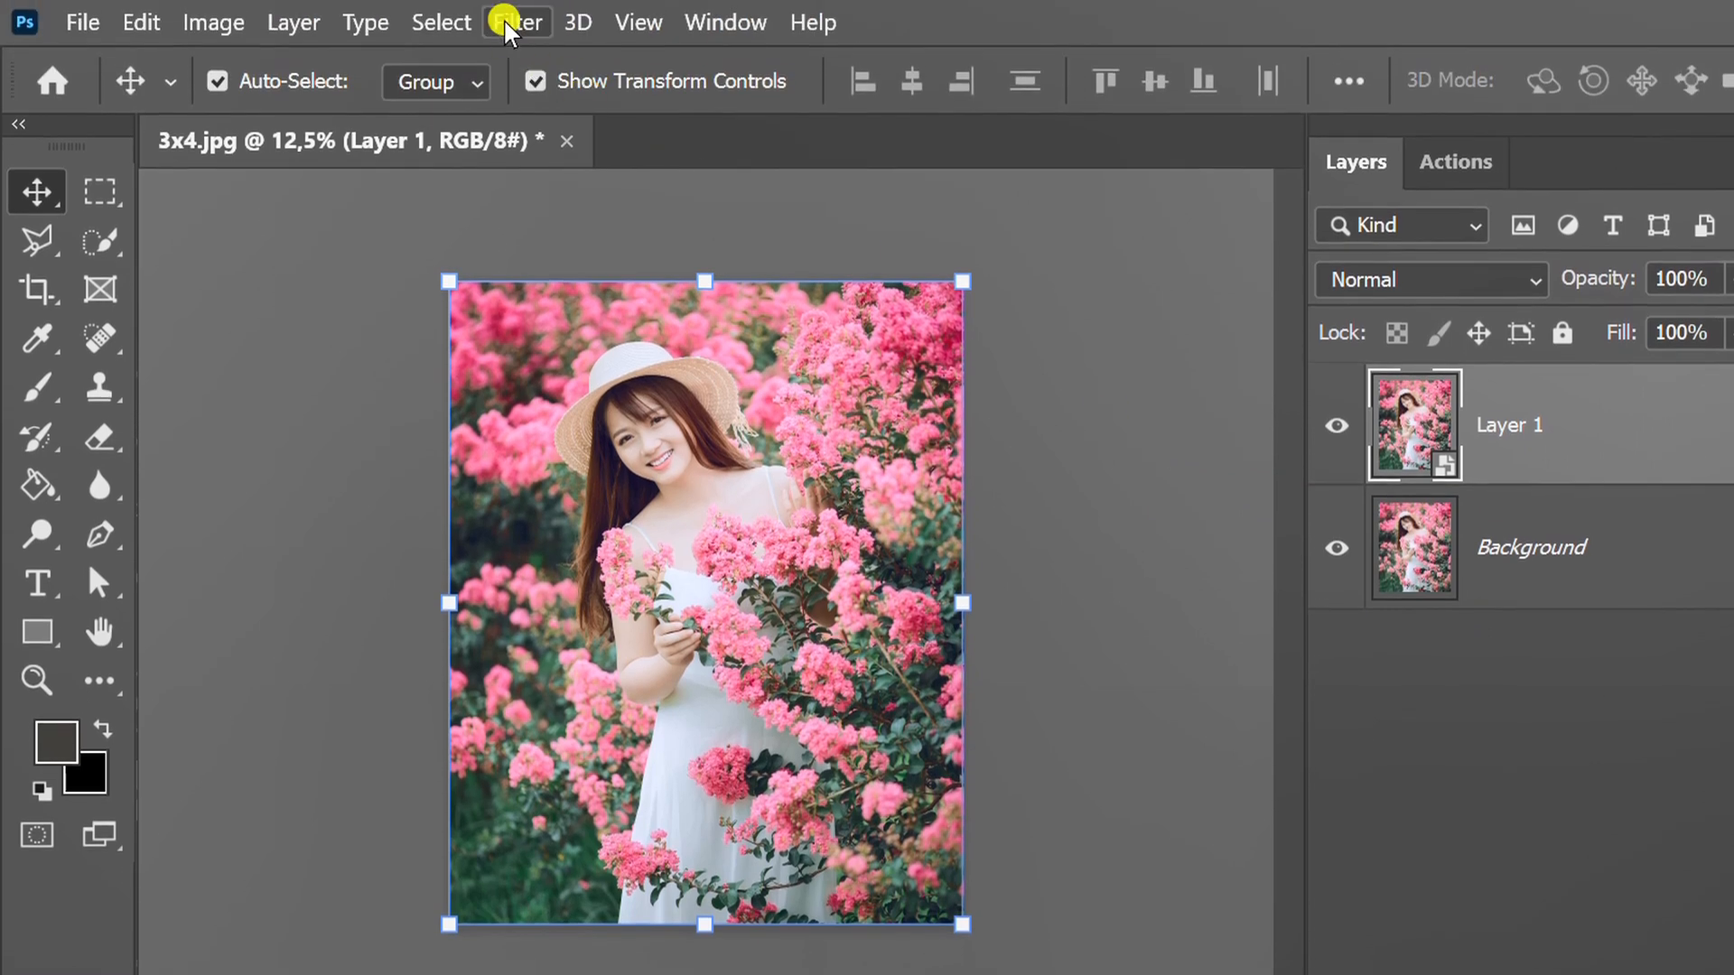
pyautogui.click(515, 22)
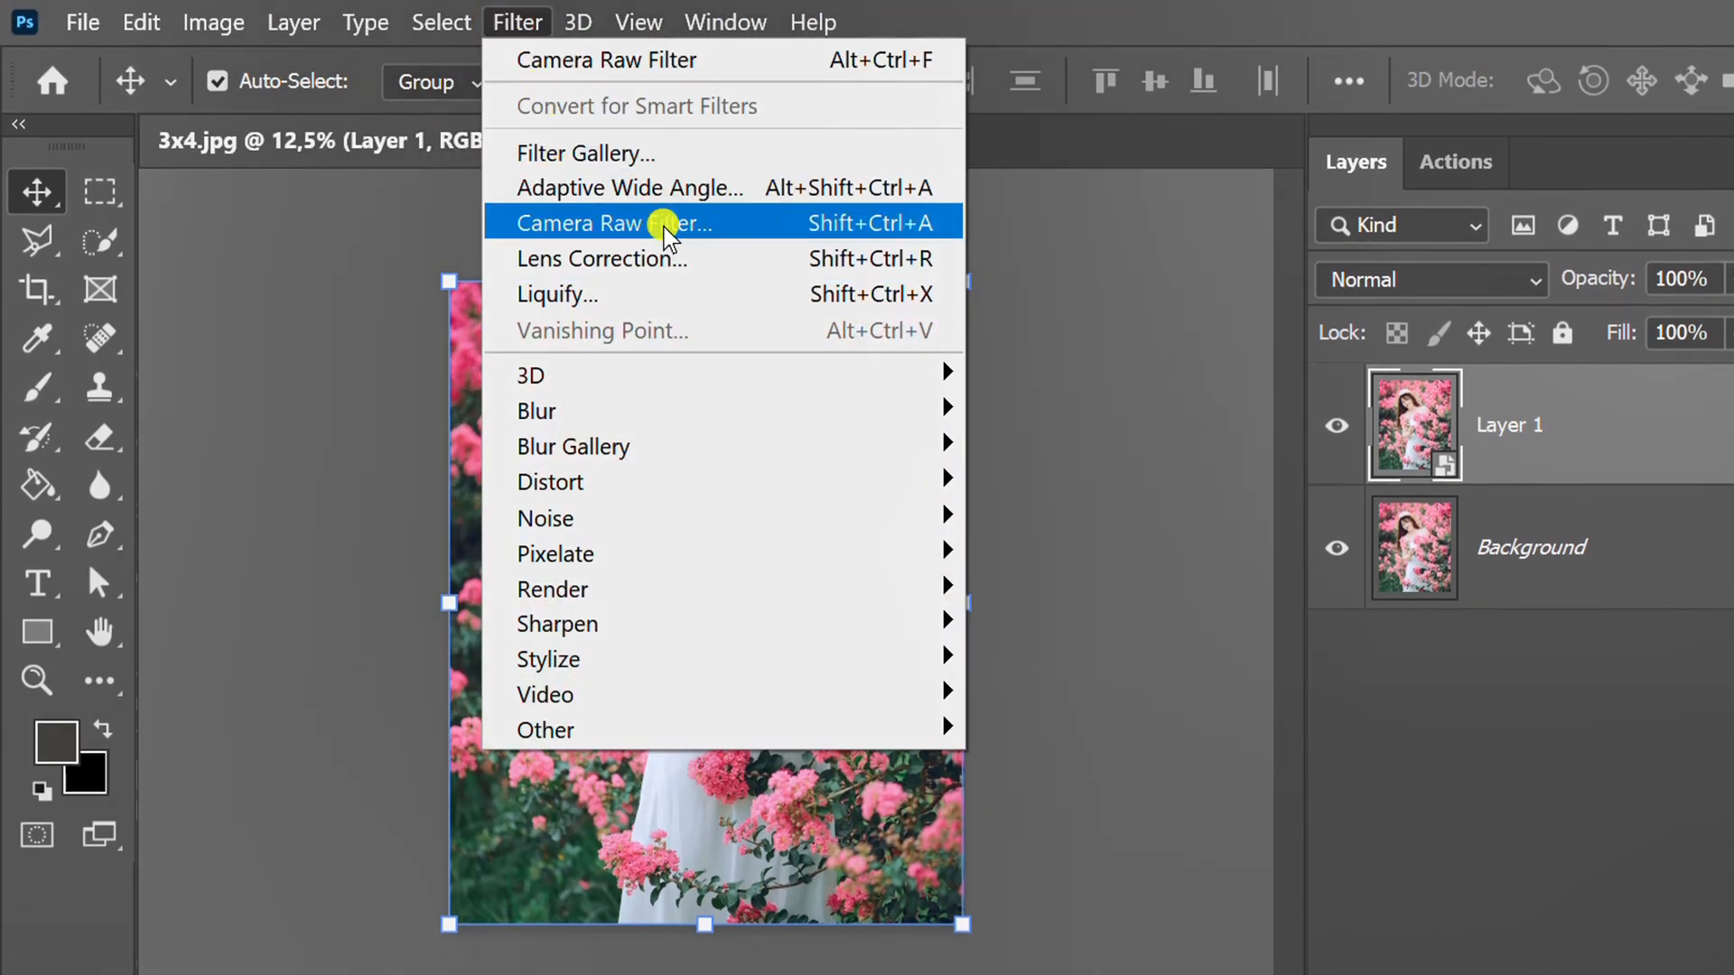
pyautogui.click(590, 222)
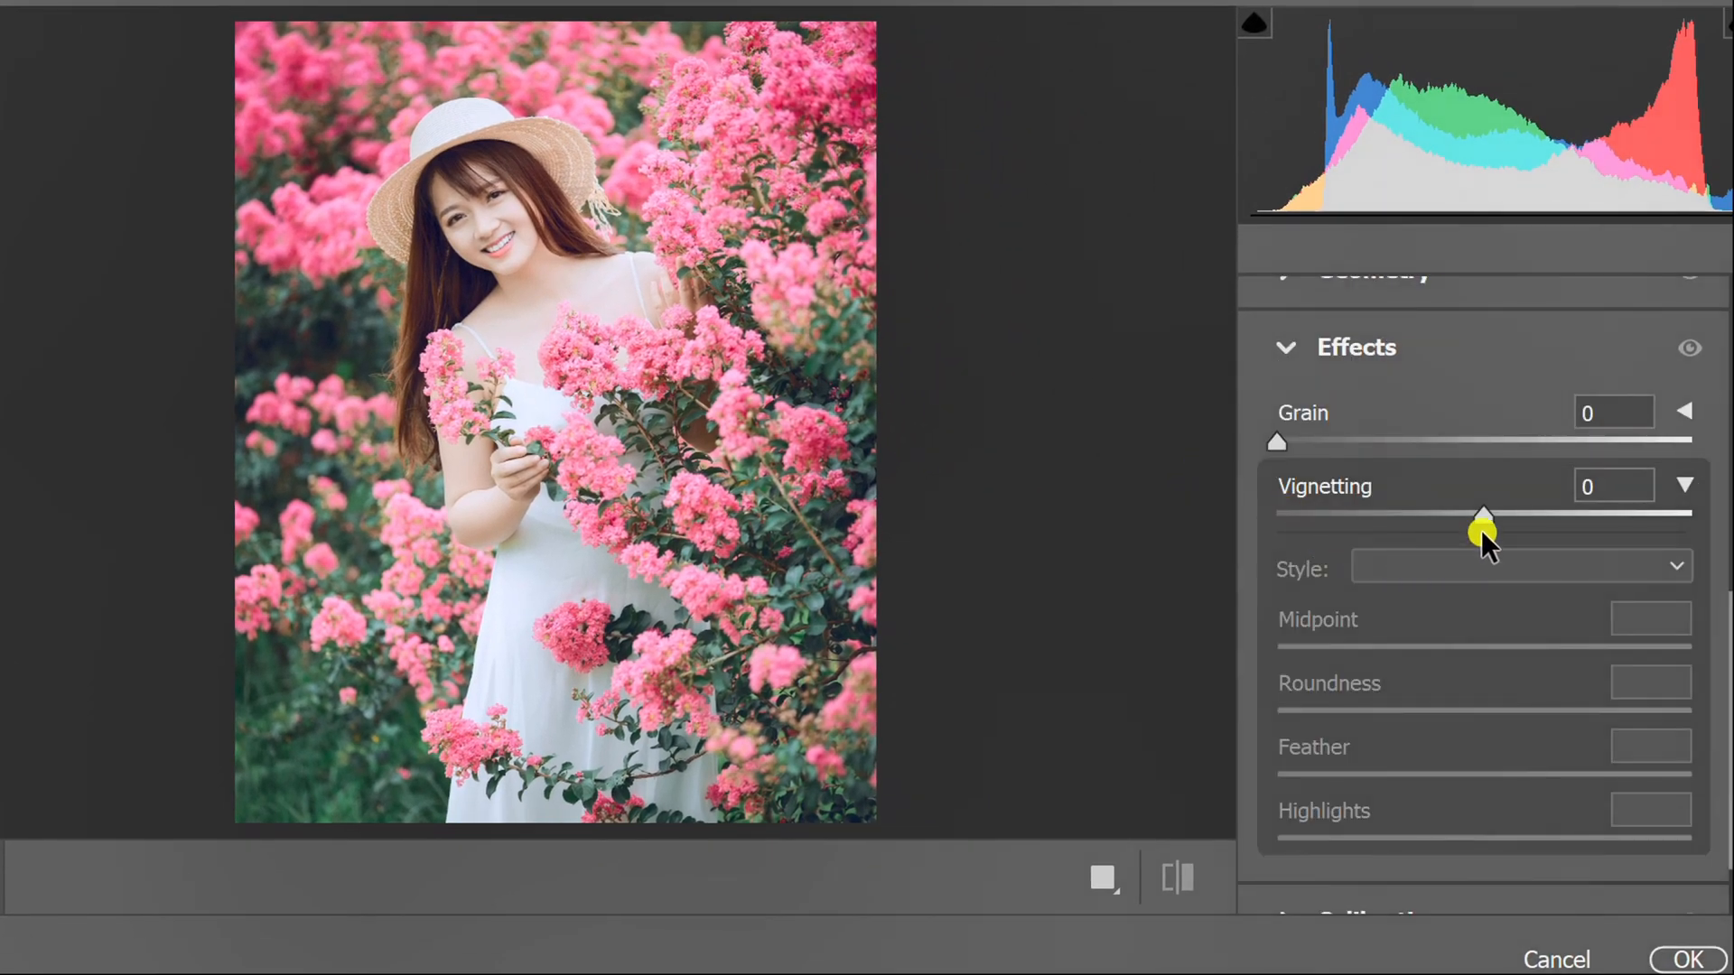
# Drag Camera Raw's Vignetting slider to -40 to darken the photo edges.
pyautogui.moveTo(1484, 520); pyautogui.dragTo(1398, 520)
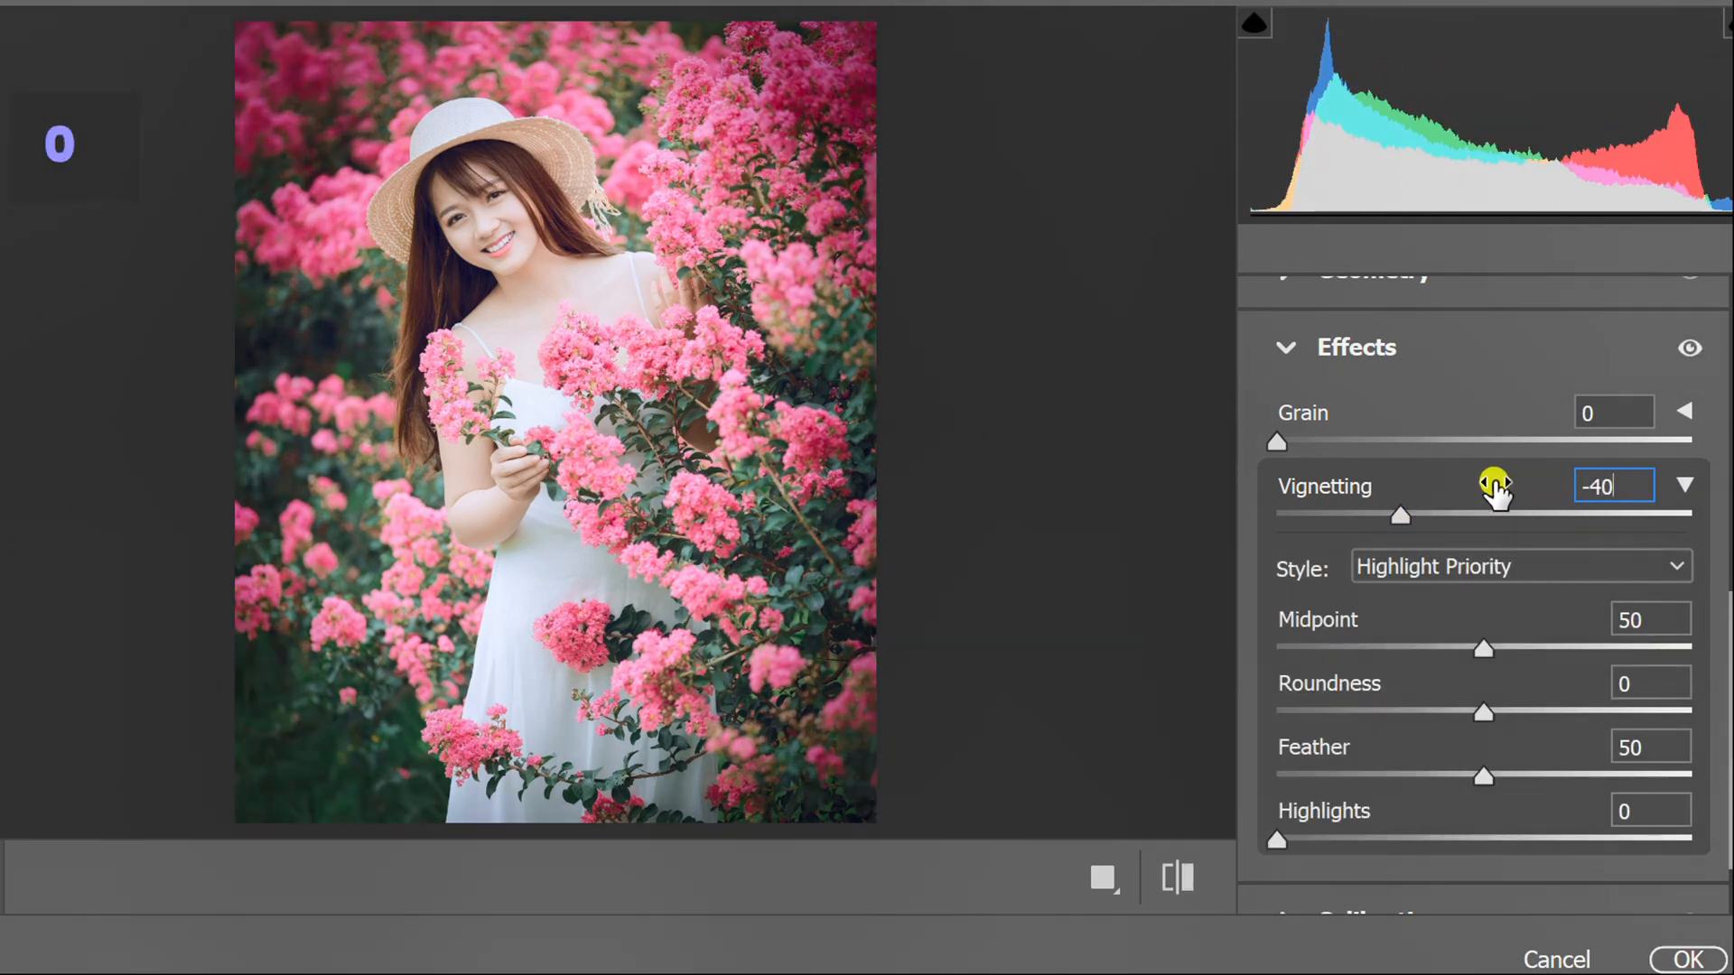
pyautogui.moveTo(1651, 583)
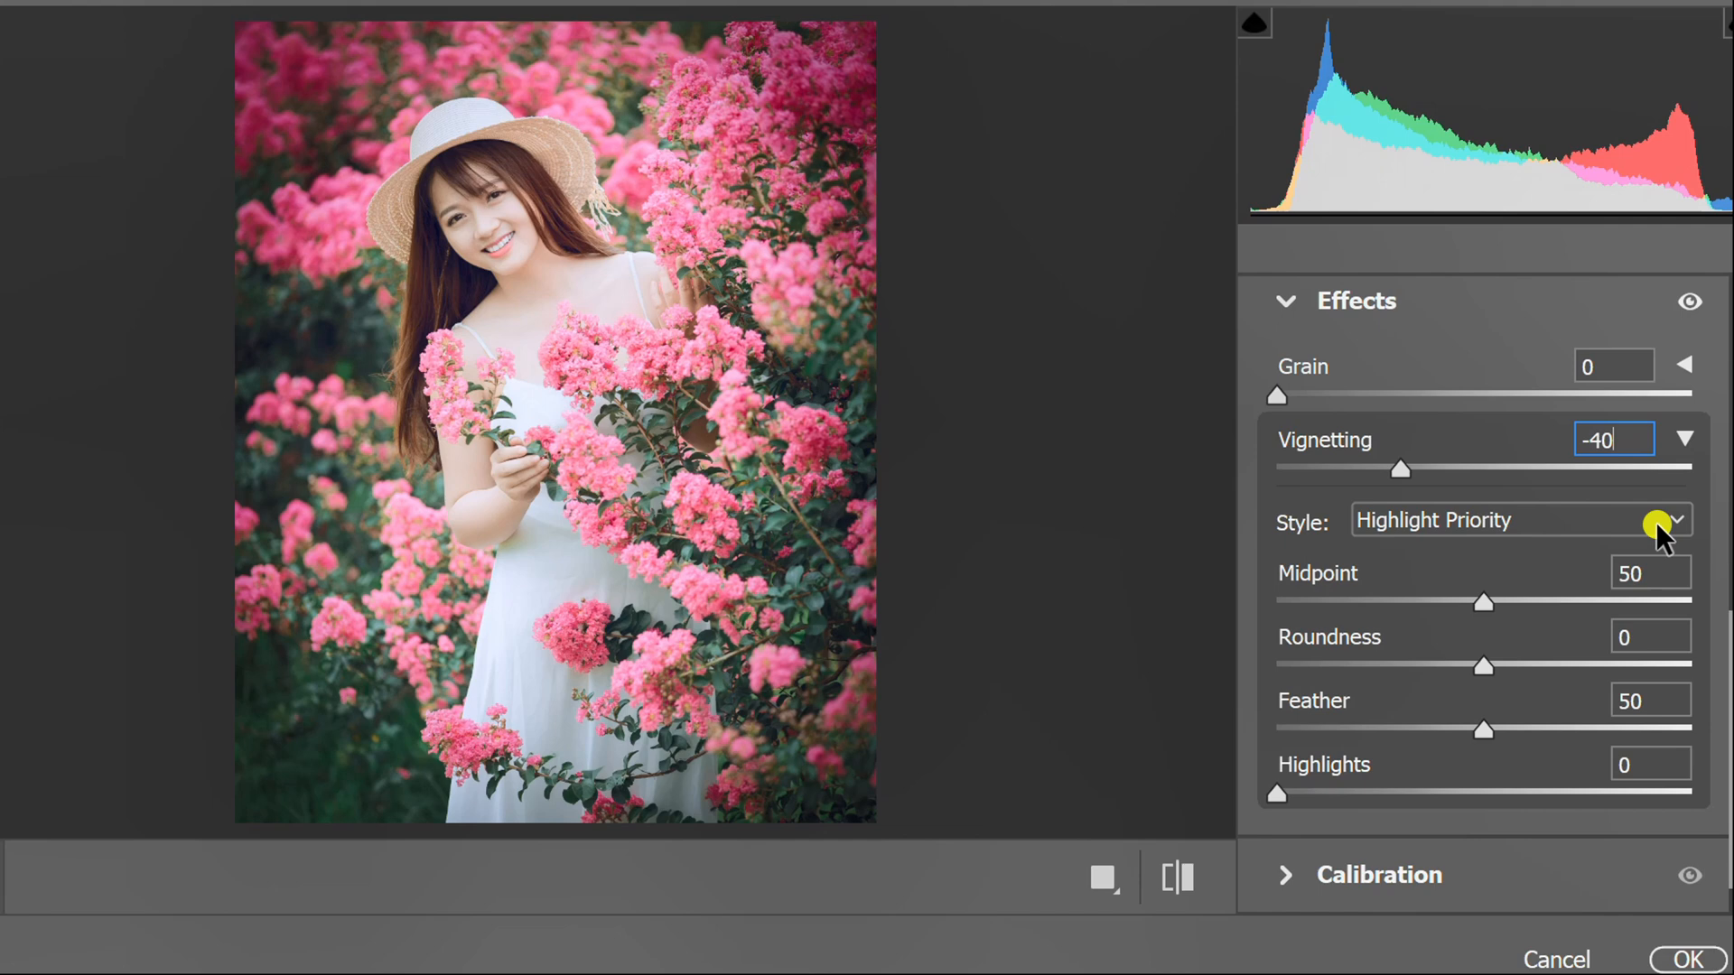
pyautogui.click(1519, 520)
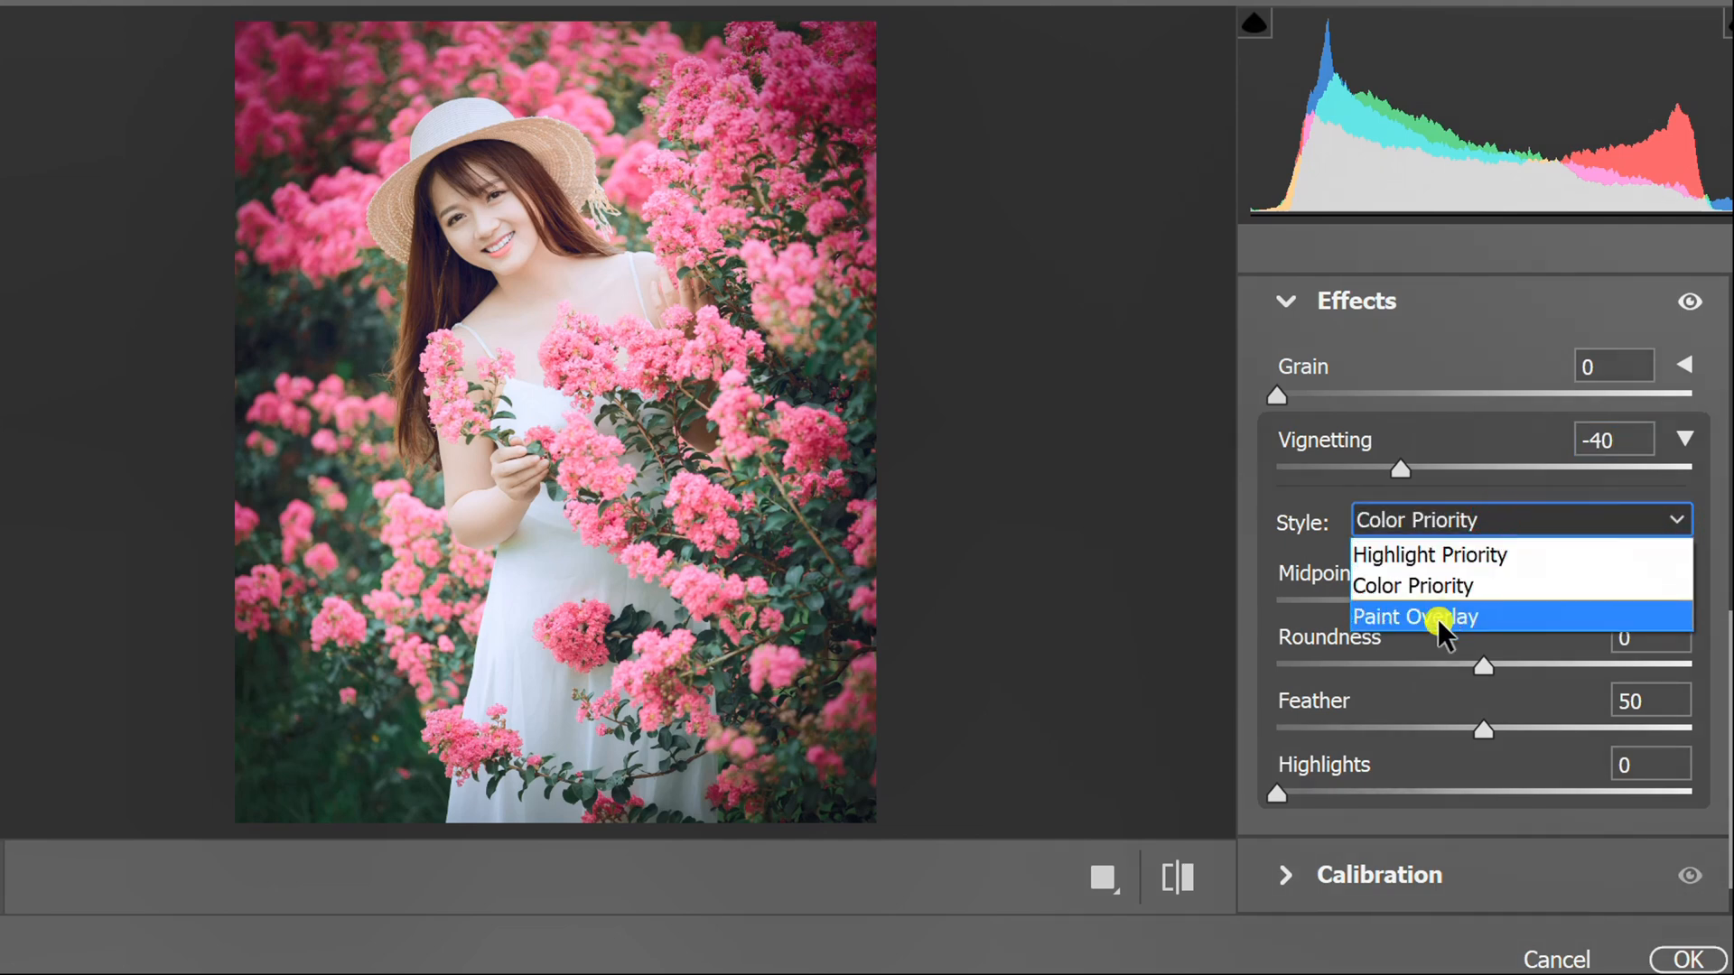
pyautogui.click(1430, 554)
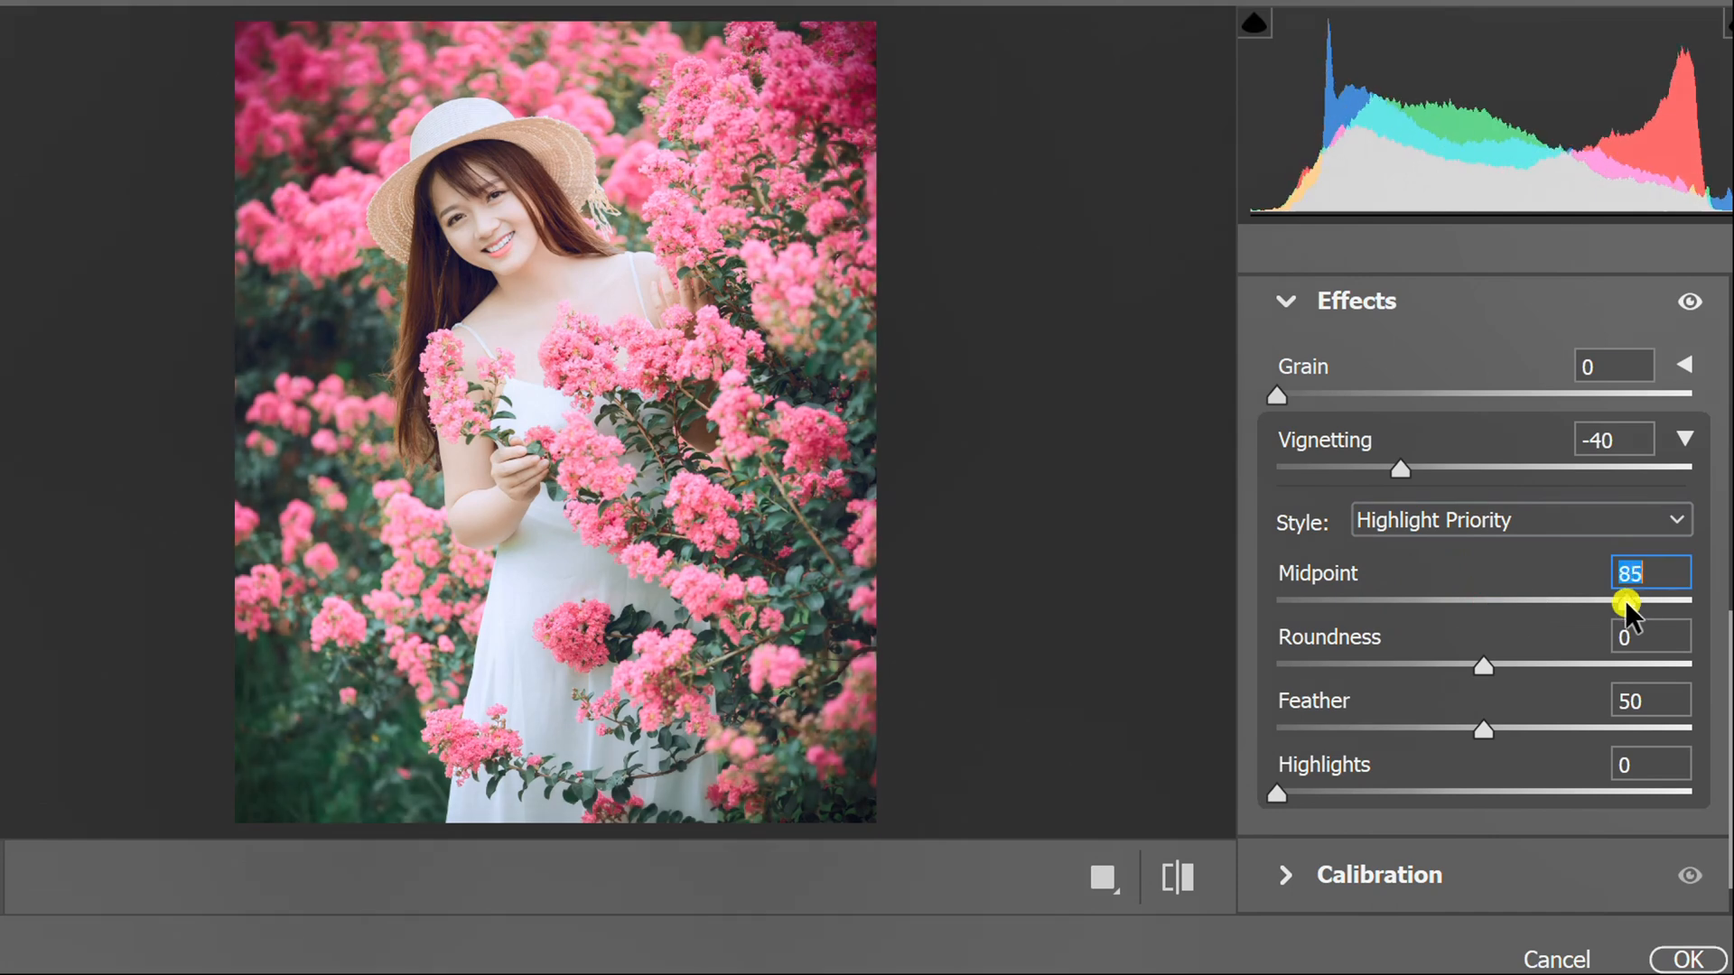
pyautogui.moveTo(1637, 604); pyautogui.dragTo(1484, 600)
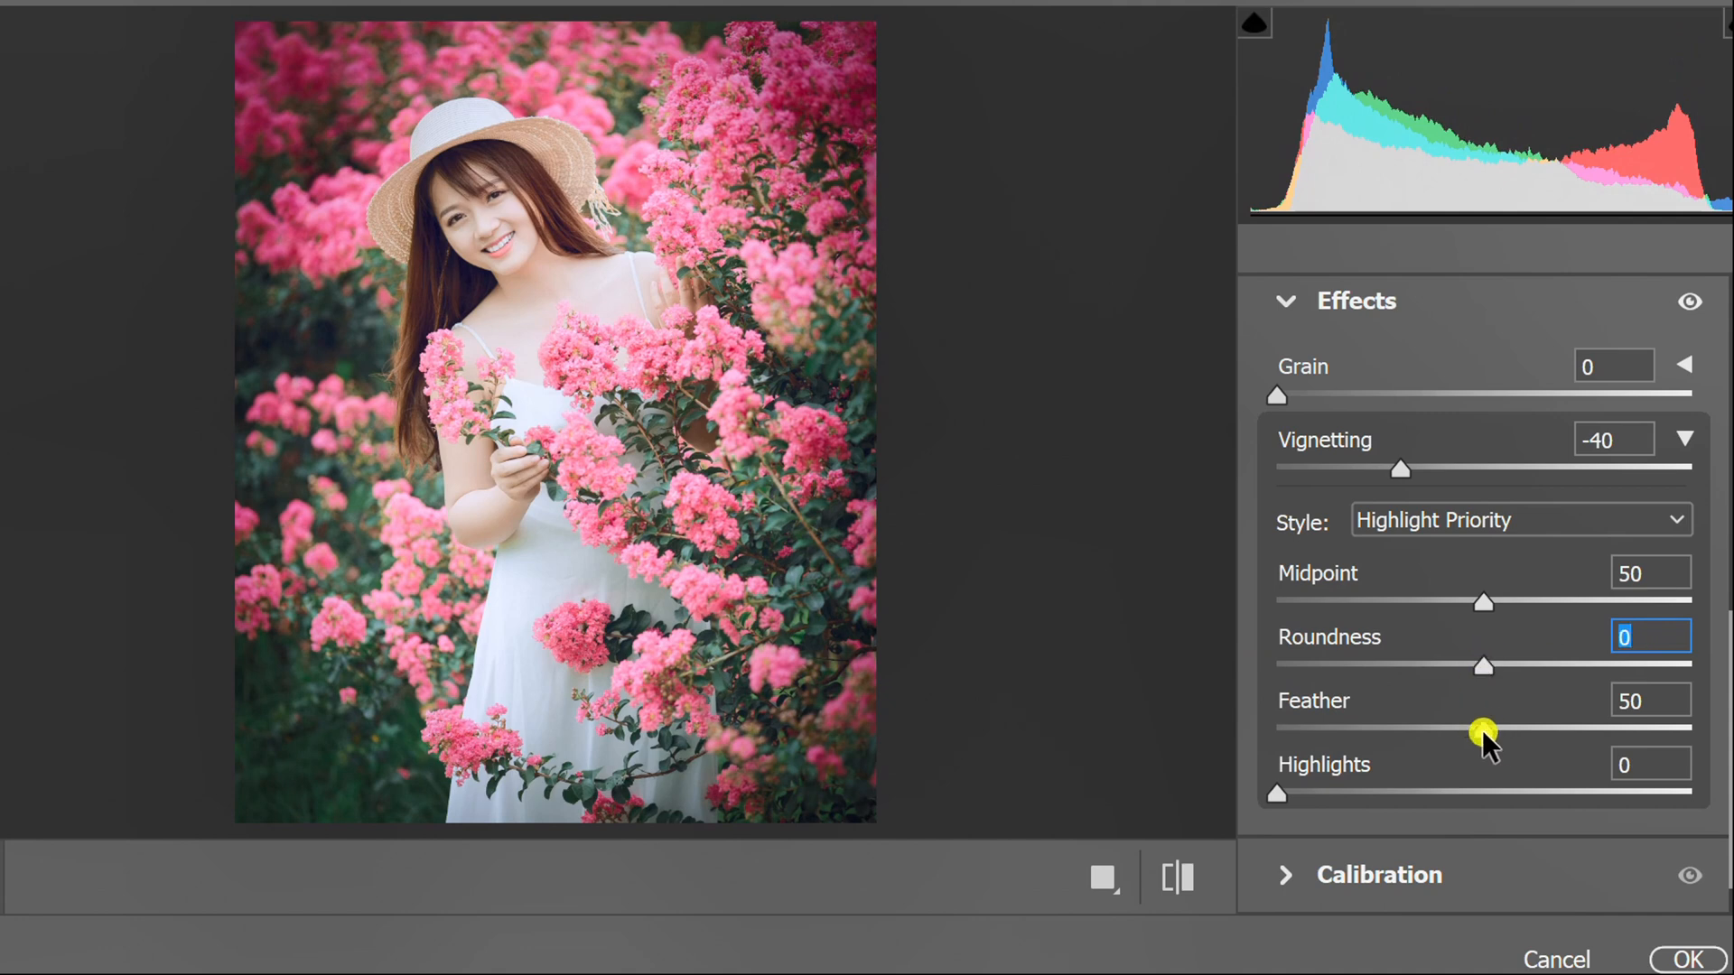
pyautogui.moveTo(1481, 728); pyautogui.dragTo(1371, 728)
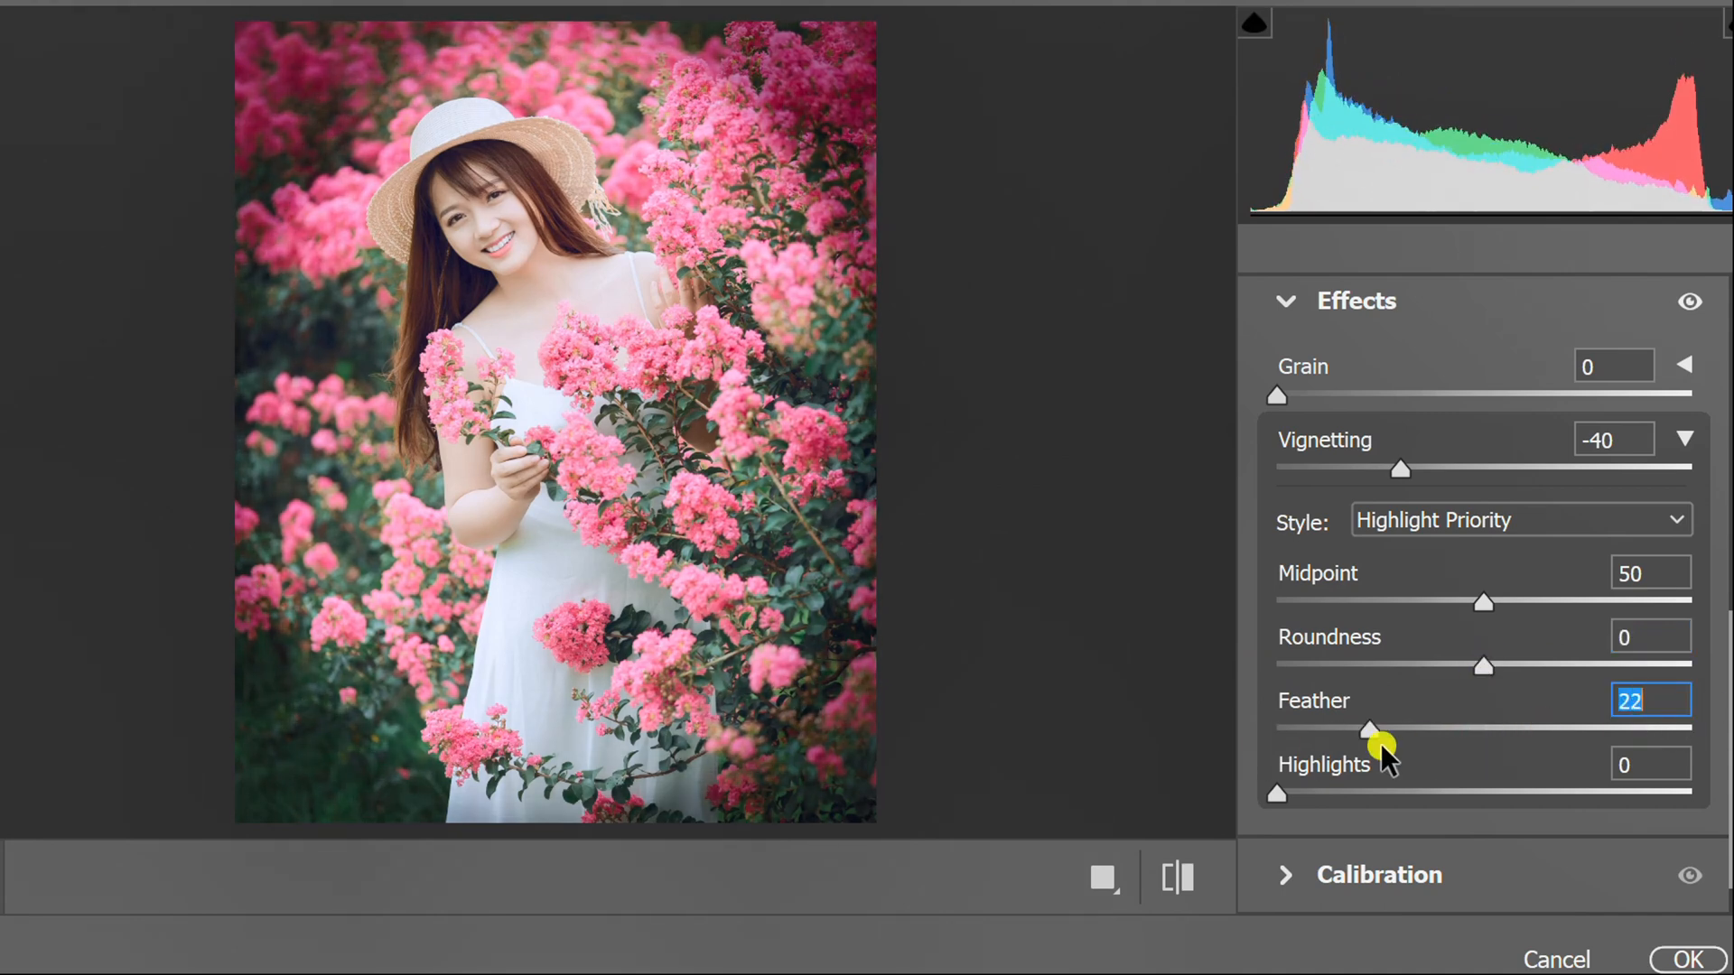
pyautogui.moveTo(1369, 728); pyautogui.dragTo(1484, 728)
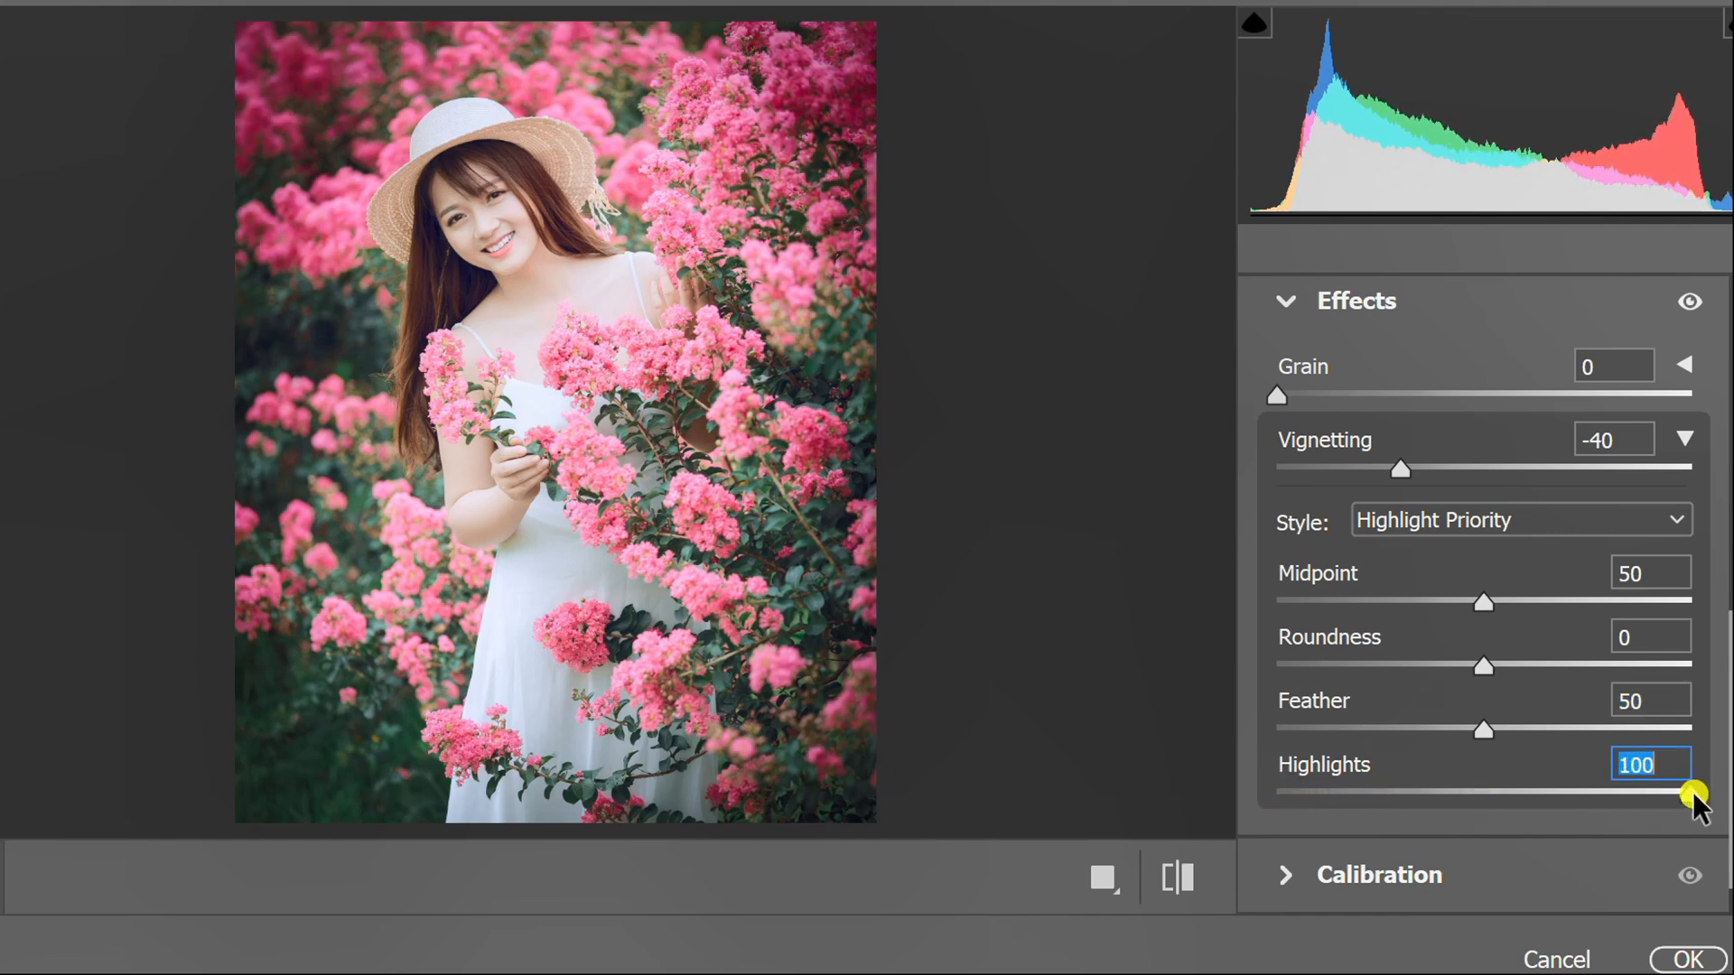
pyautogui.moveTo(1695, 791); pyautogui.dragTo(1405, 791)
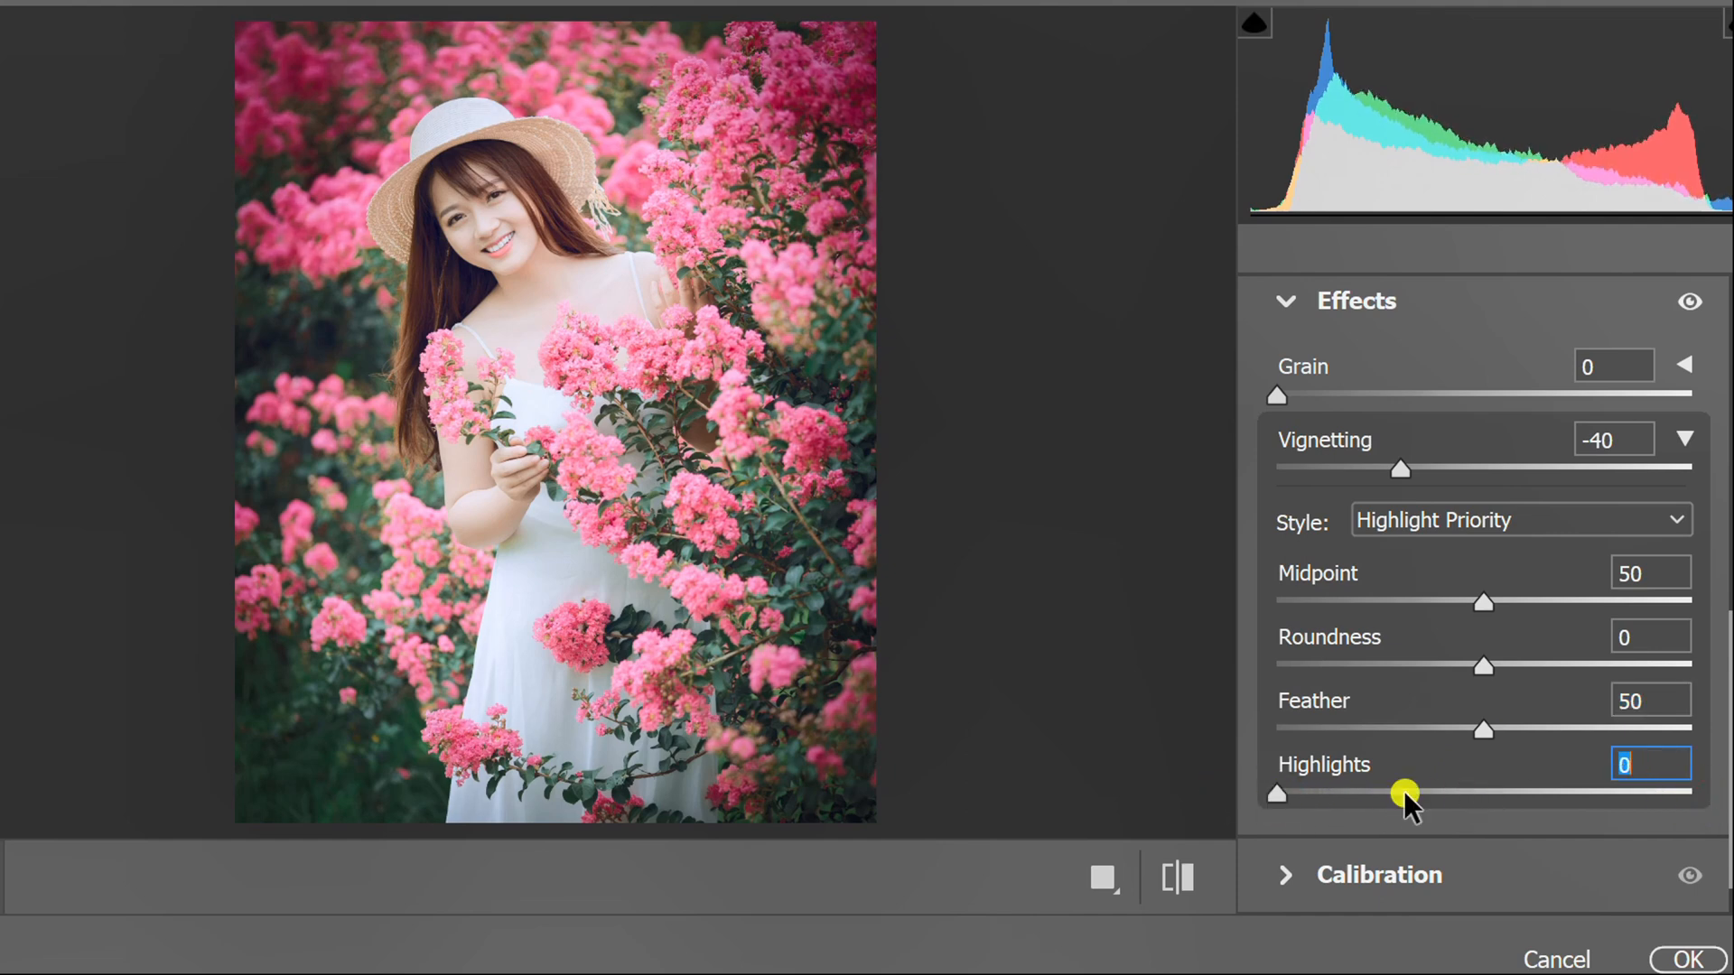